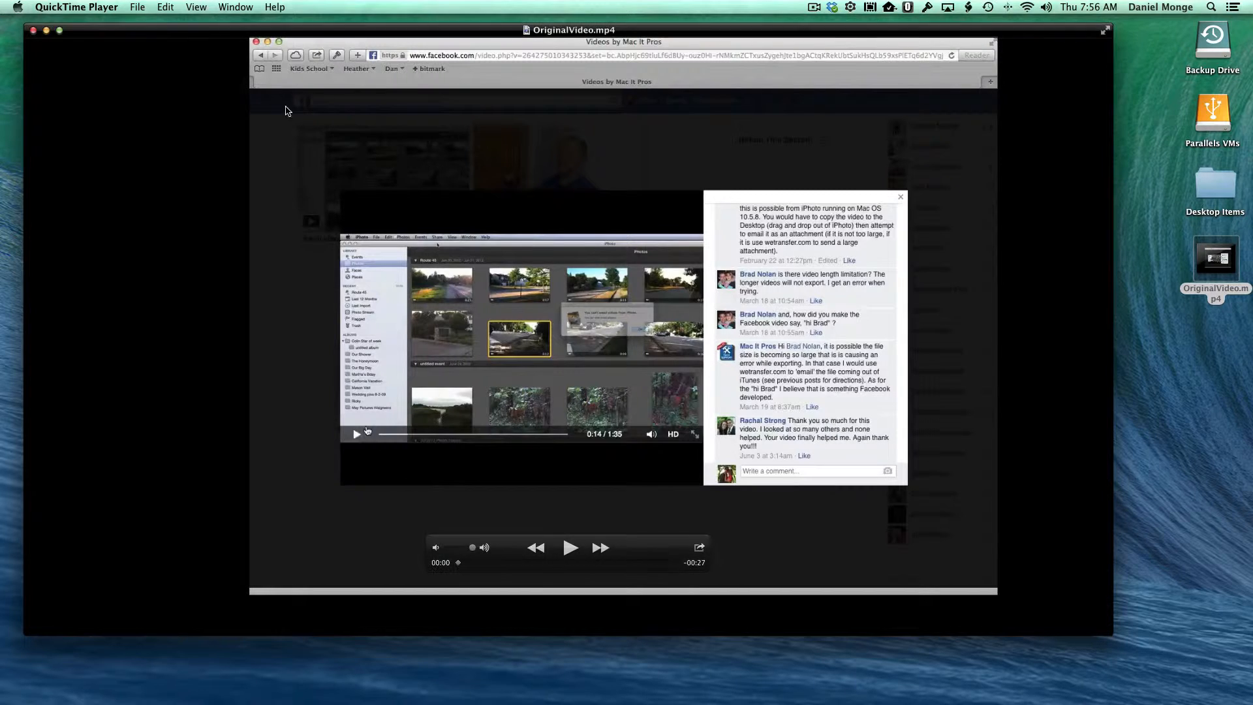
- Enter Trim mode and drag the start handle several seconds into the clip
left_click(164, 7)
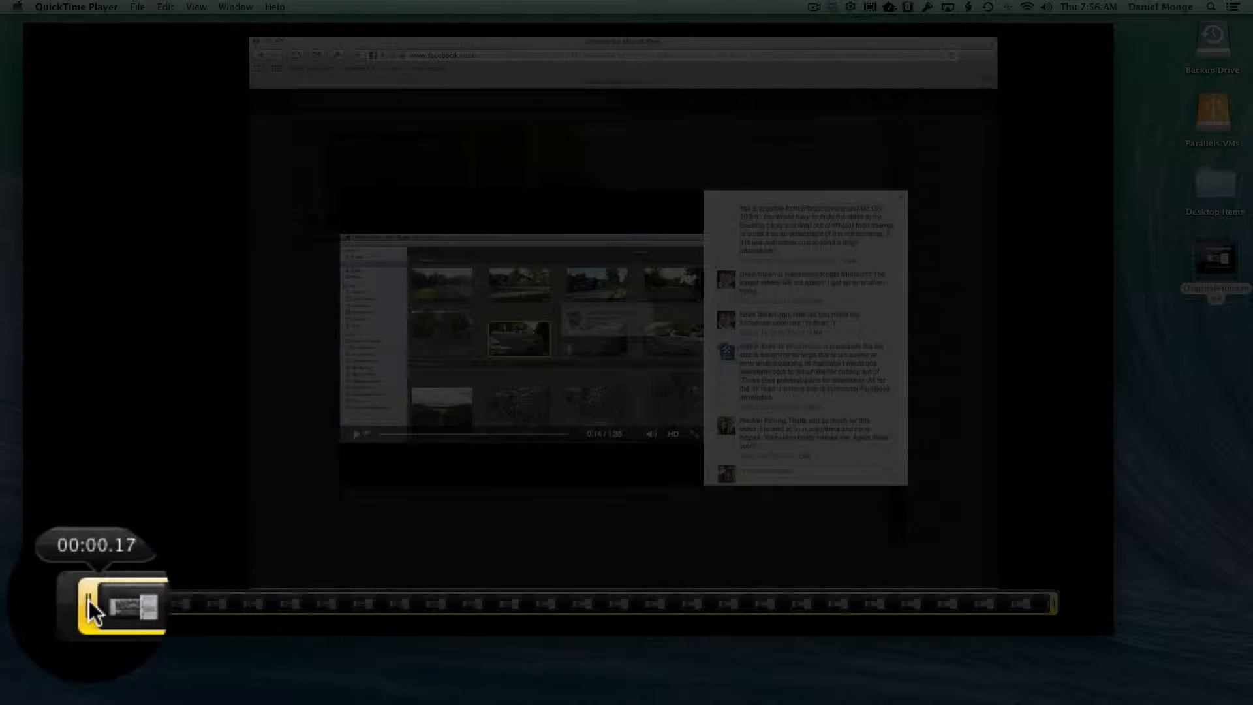
left_click_drag(92, 603, 234, 603)
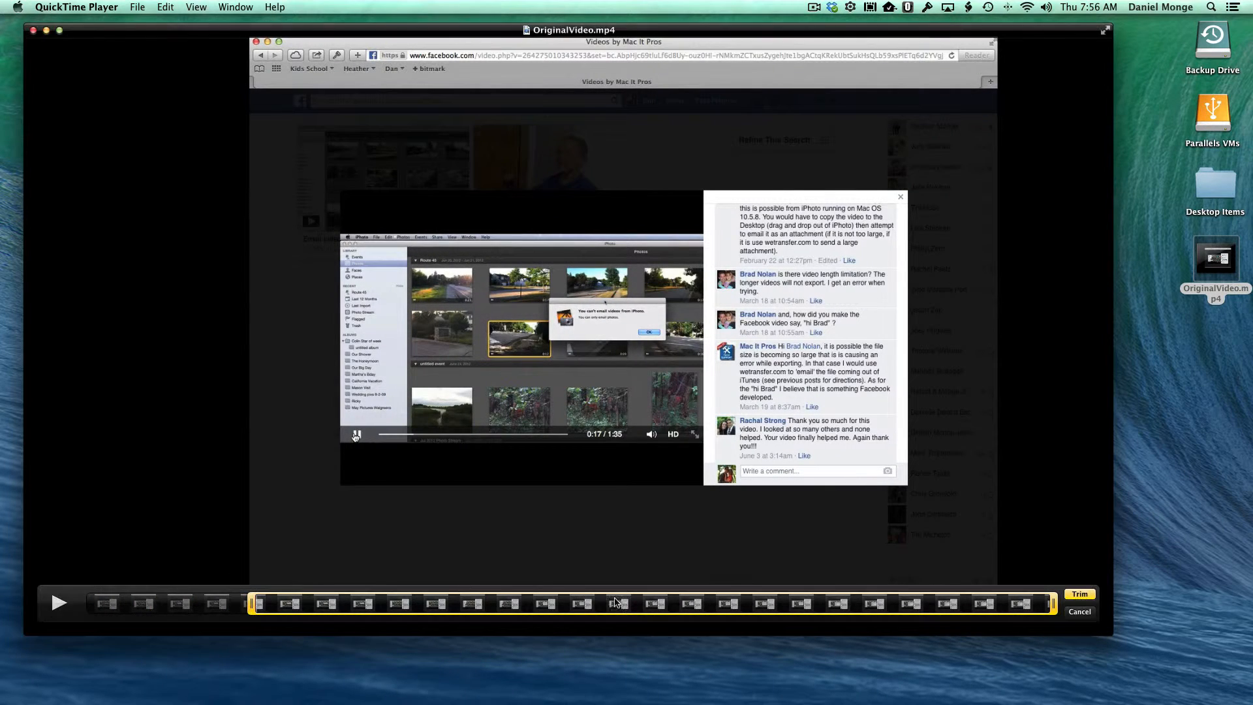
mouse_move(1053, 604)
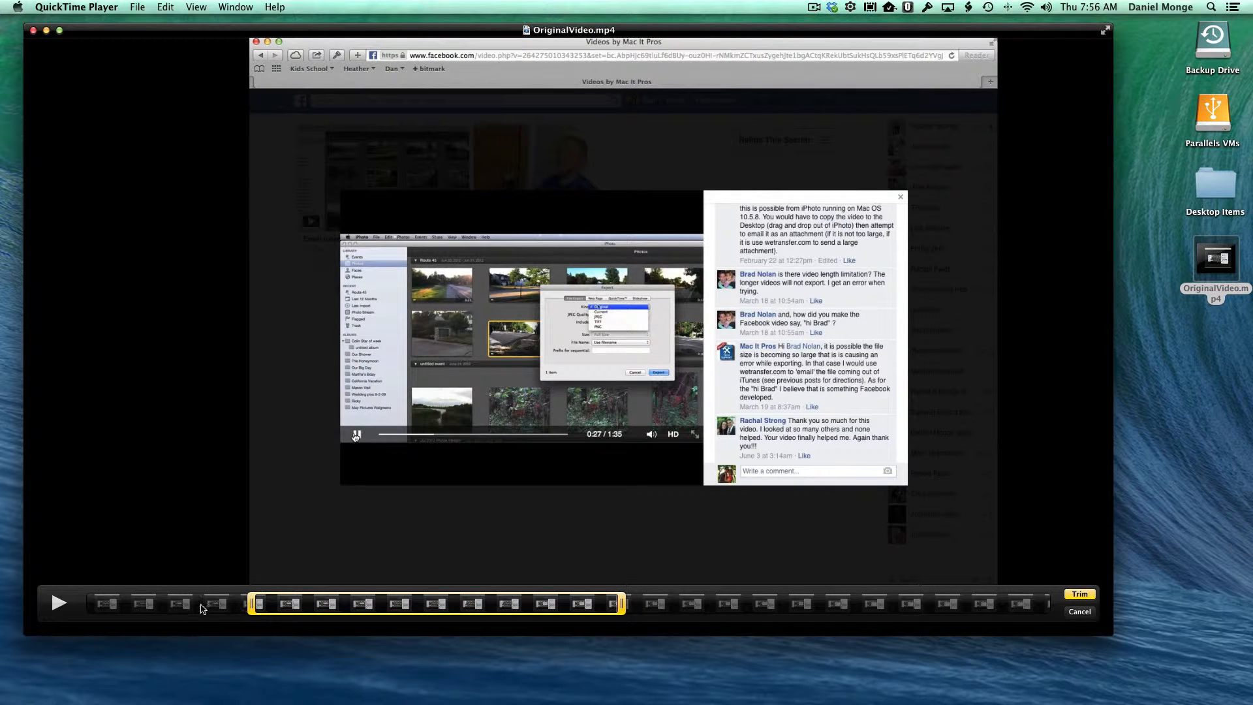
mouse_move(659, 606)
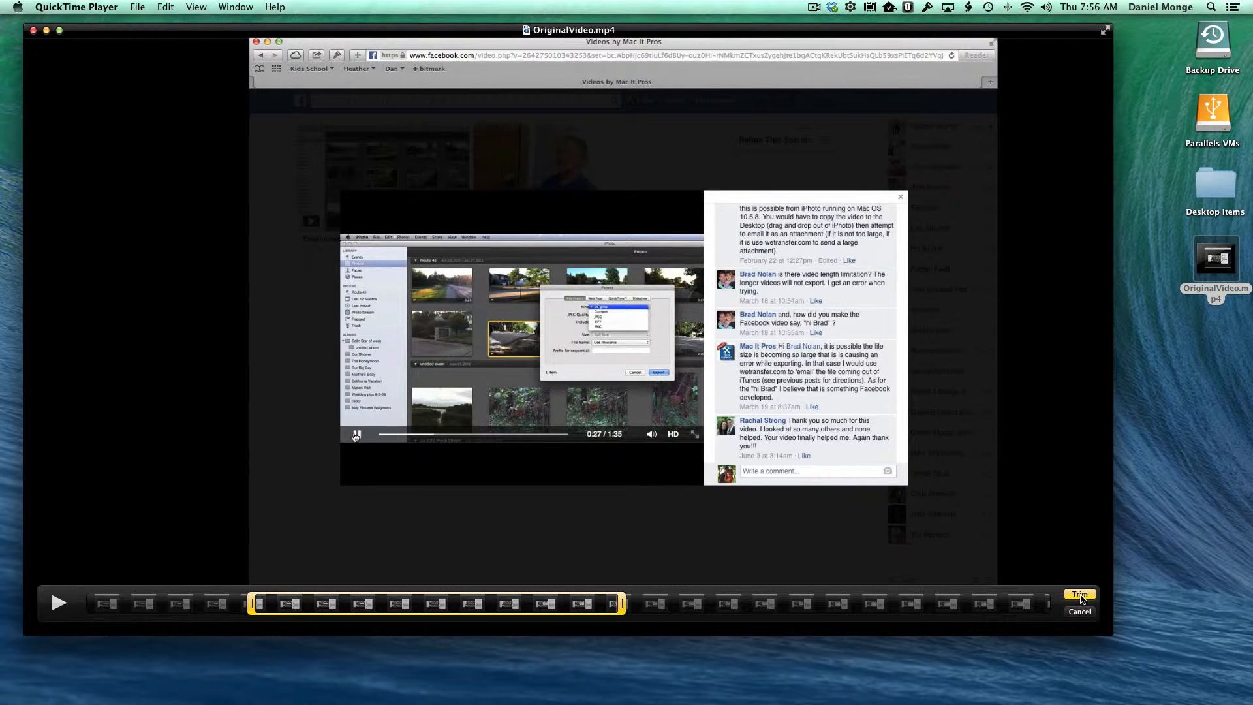
- Apply the trim and export the clip as 720p .mov to the Desktop
left_click(1079, 594)
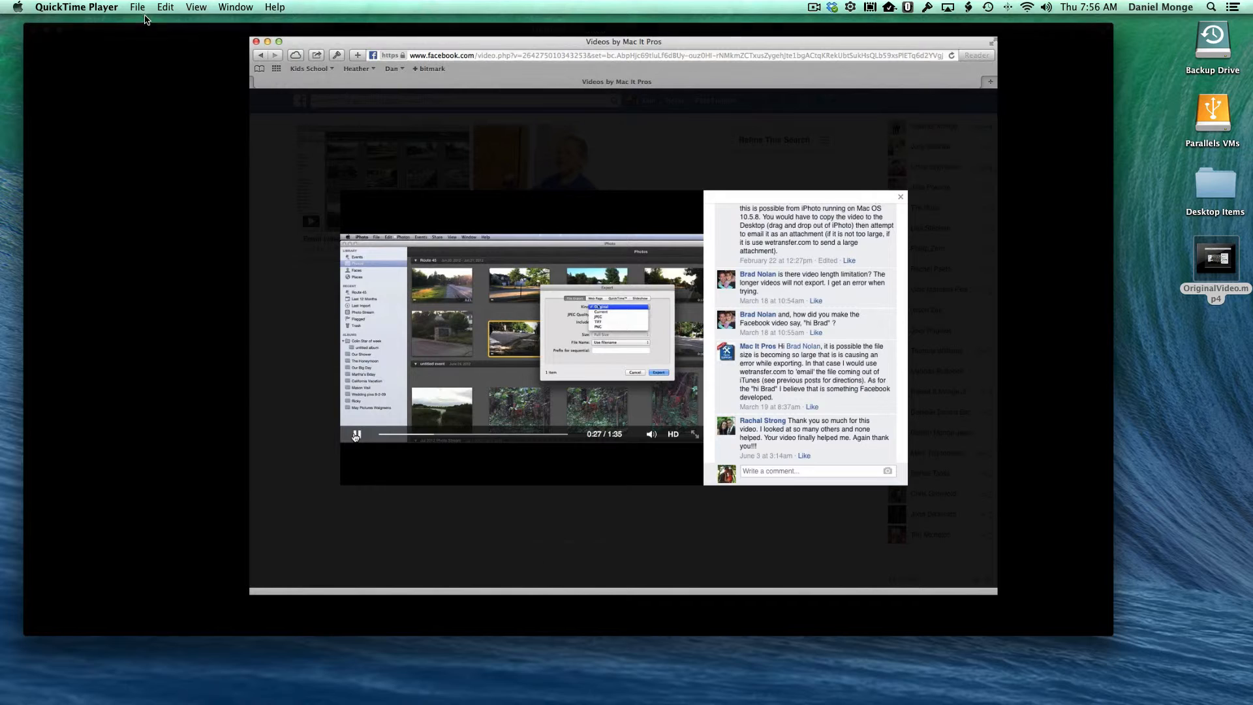
left_click(137, 6)
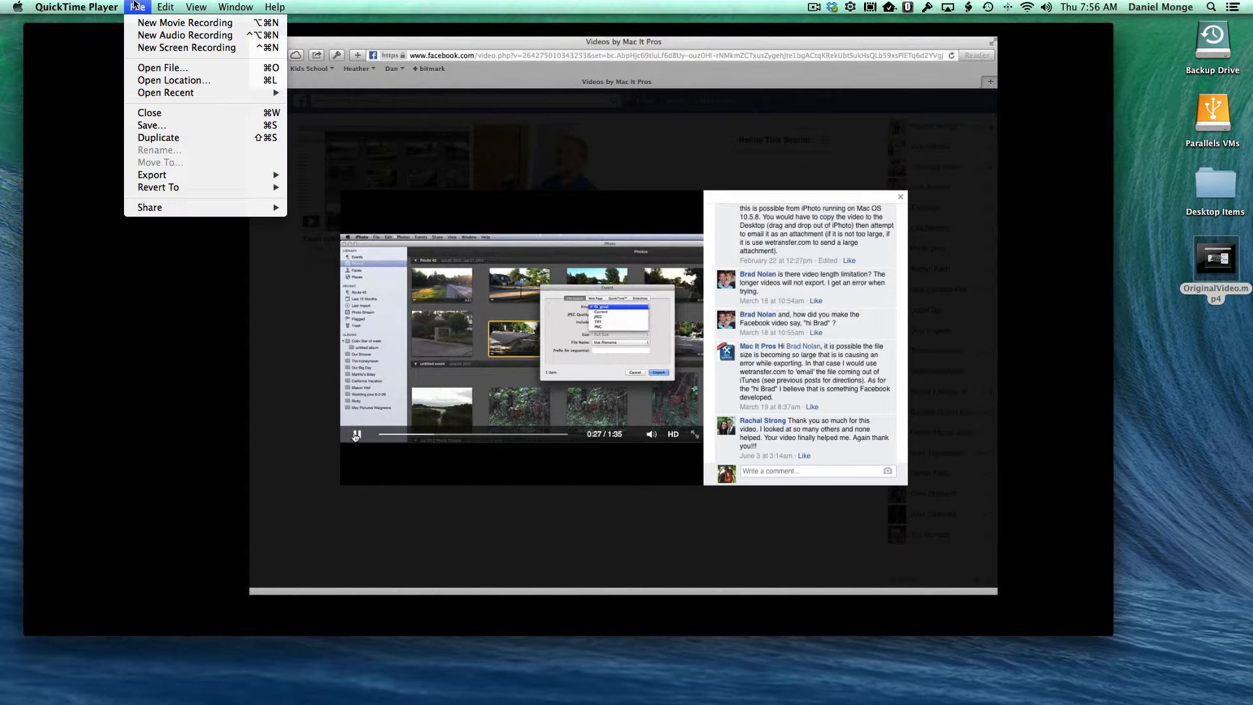
mouse_move(151, 125)
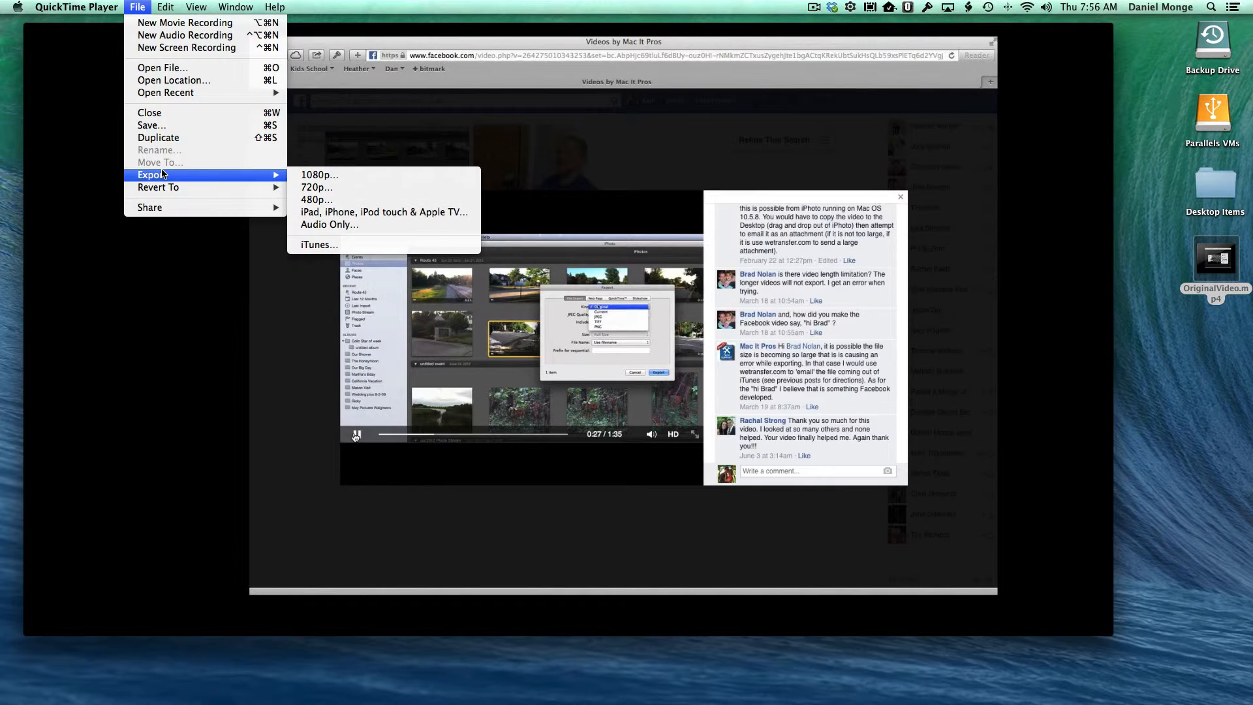
mouse_move(316, 187)
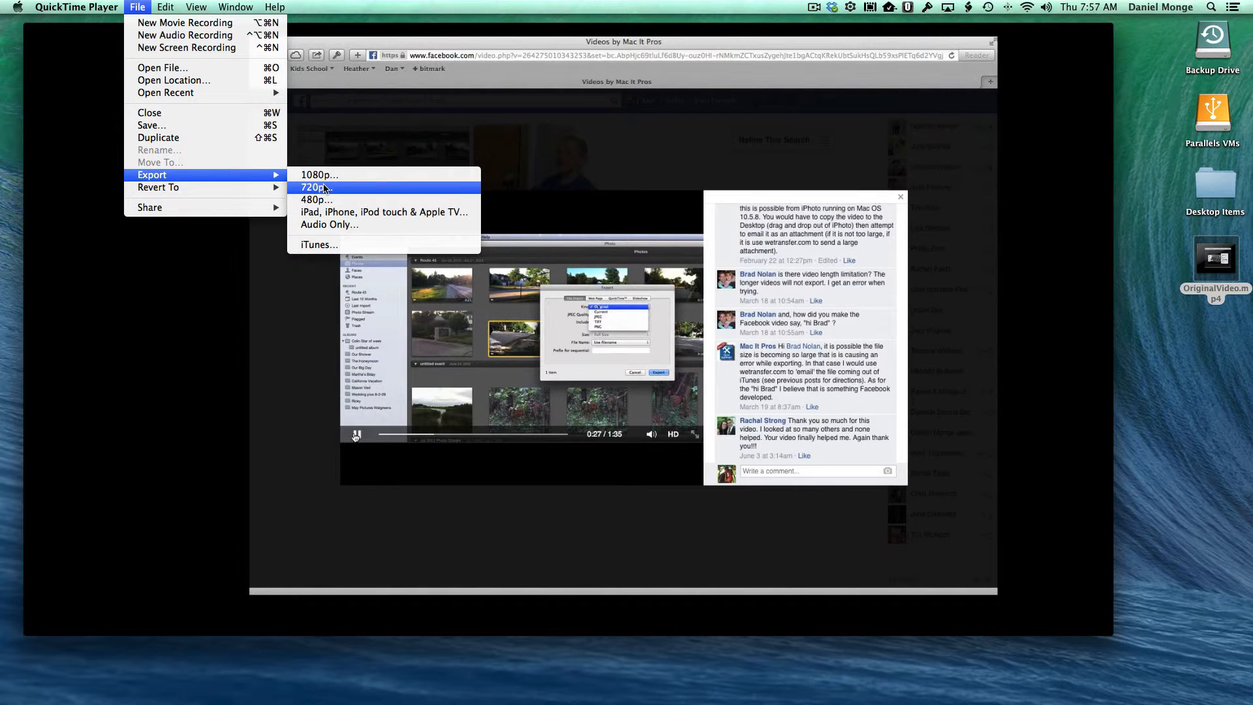
left_click(312, 186)
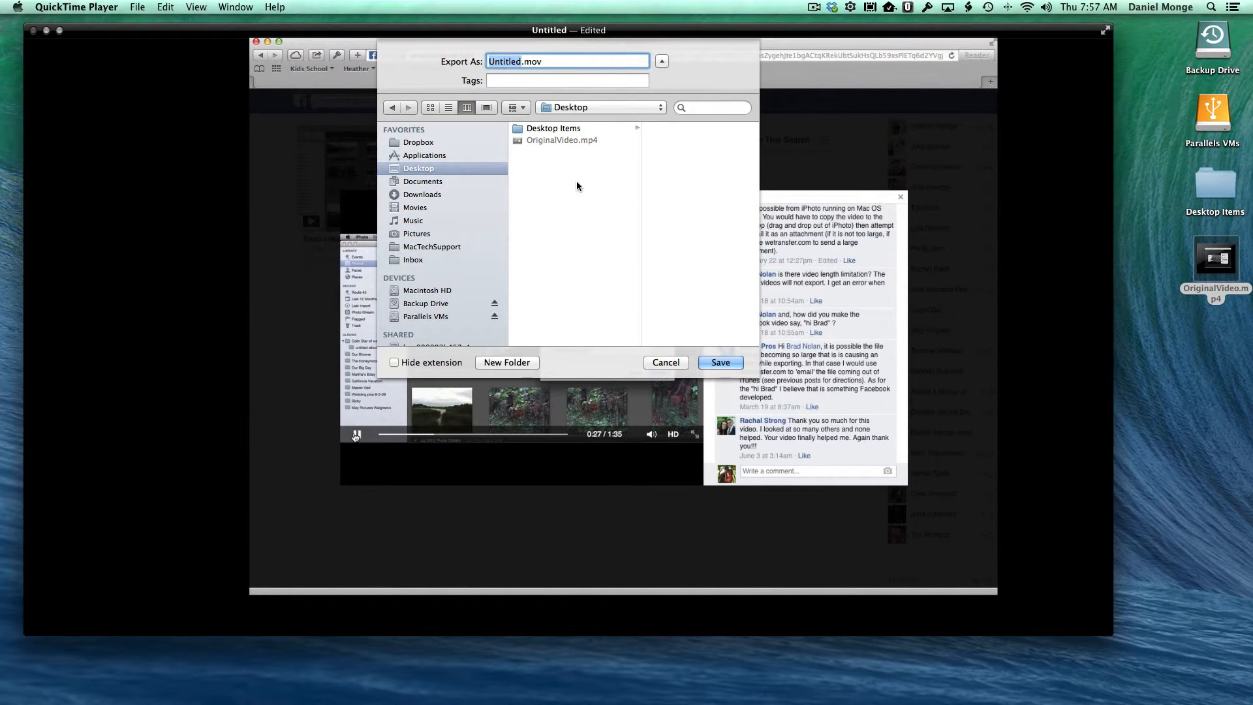
left_click(718, 362)
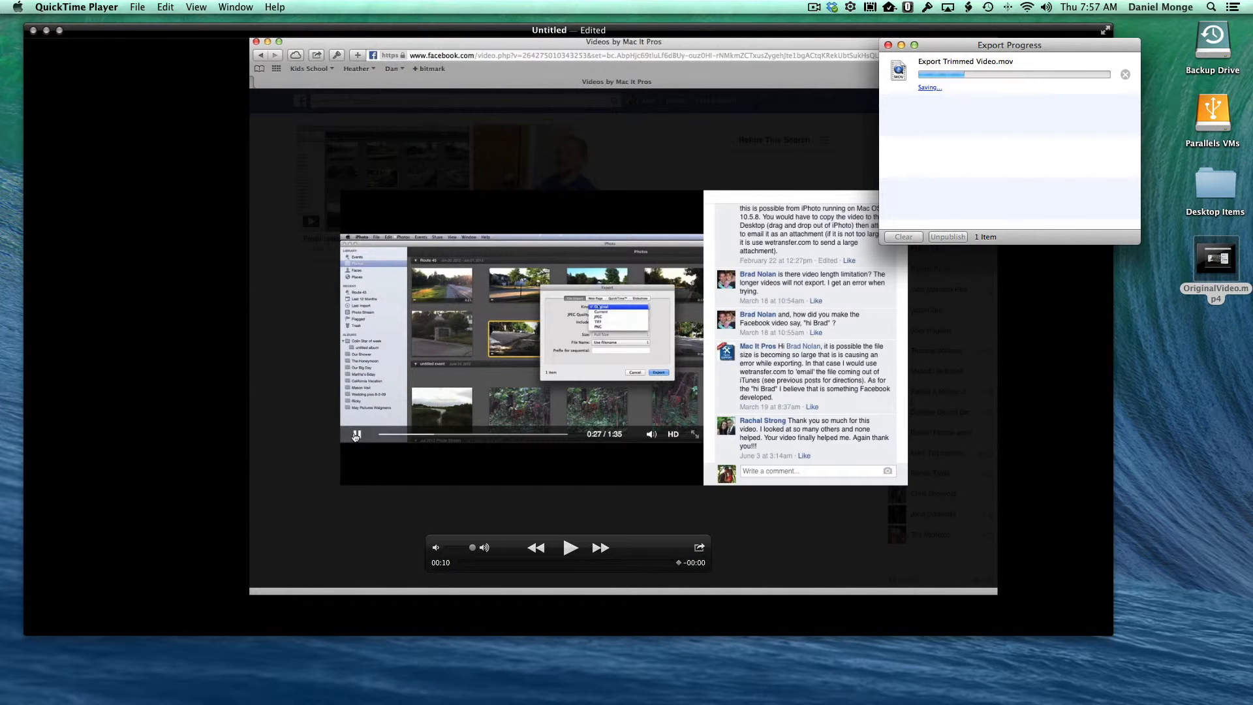